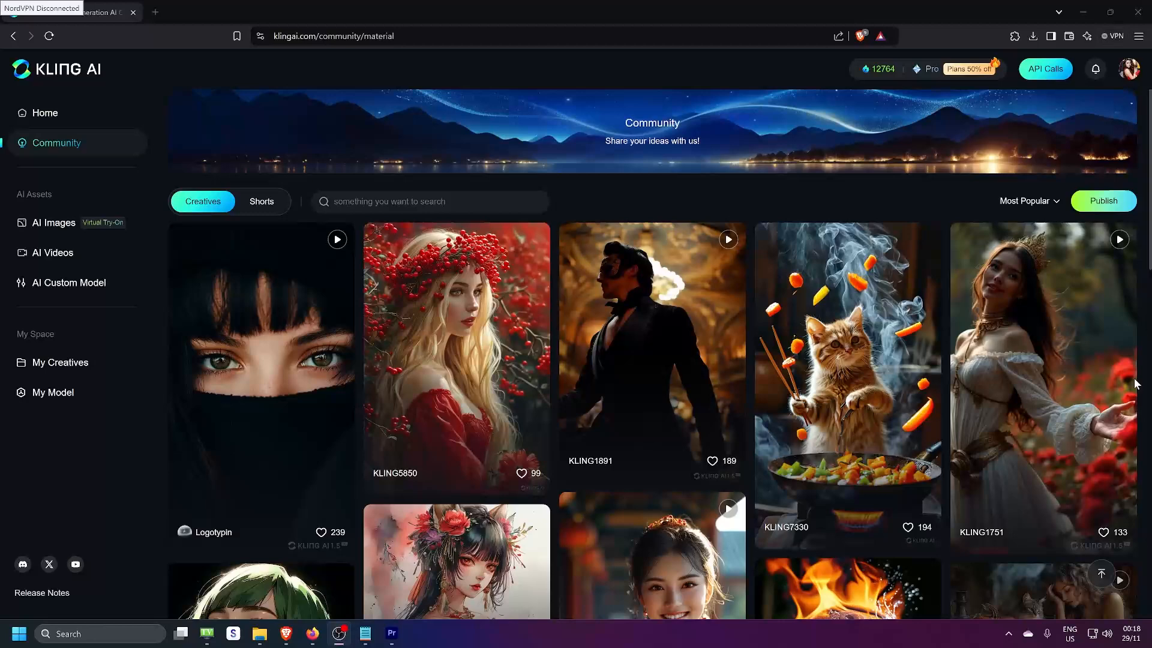
Step: Browse from the home page into the Community gallery and land on its Shorts collection
click(45, 113)
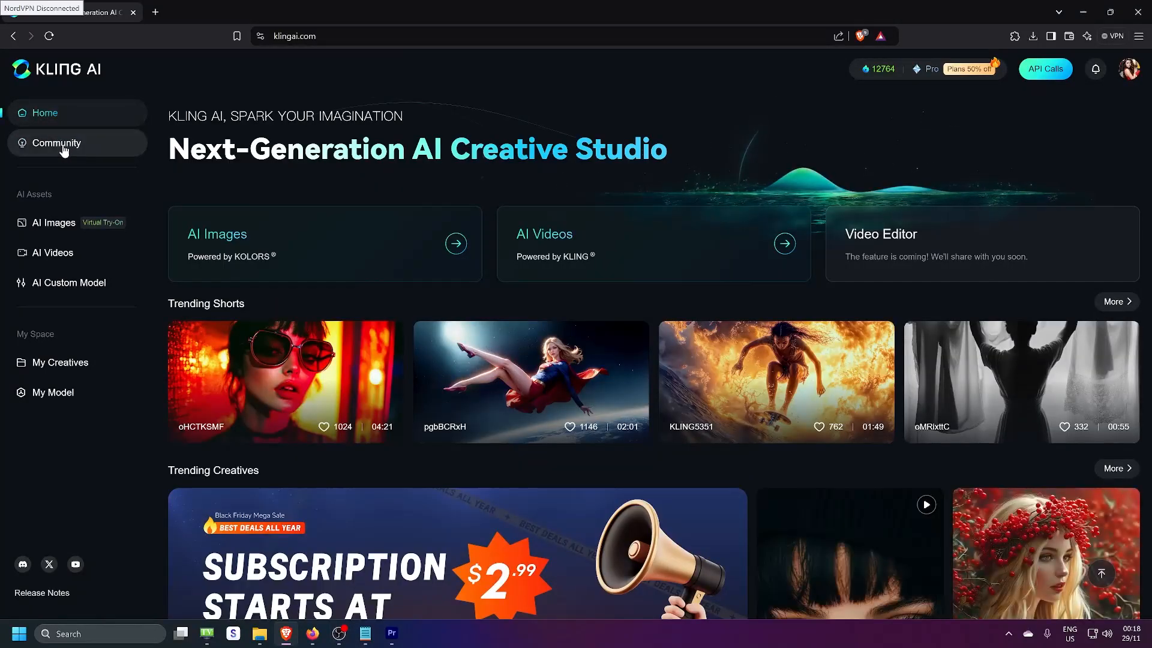
click(57, 143)
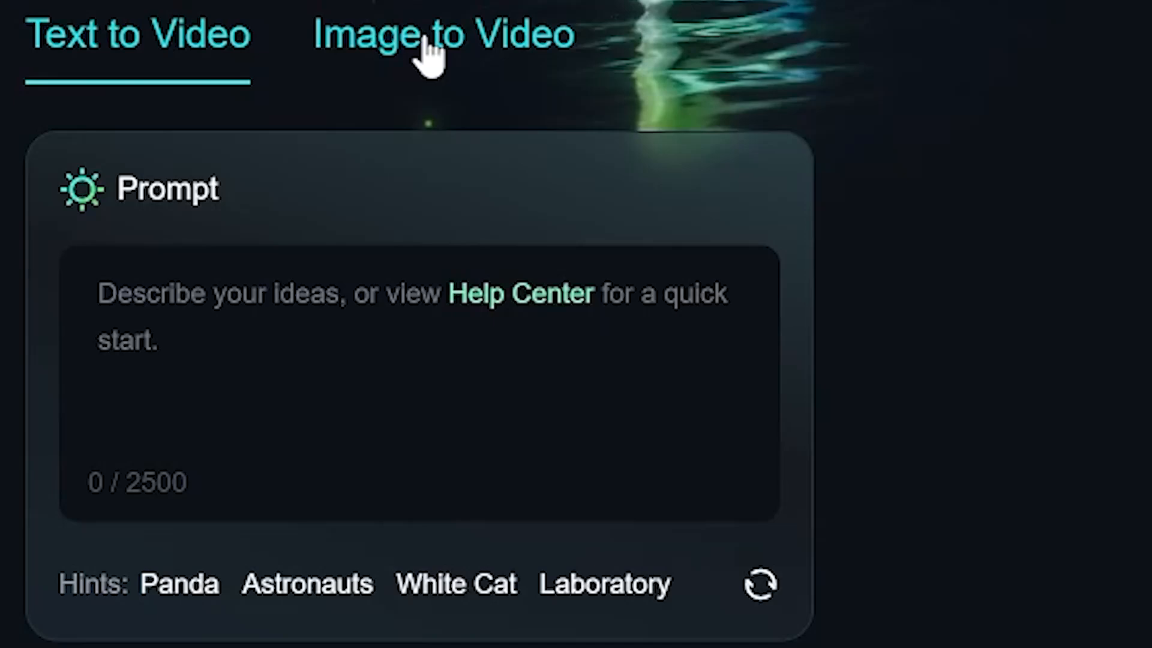
click(434, 34)
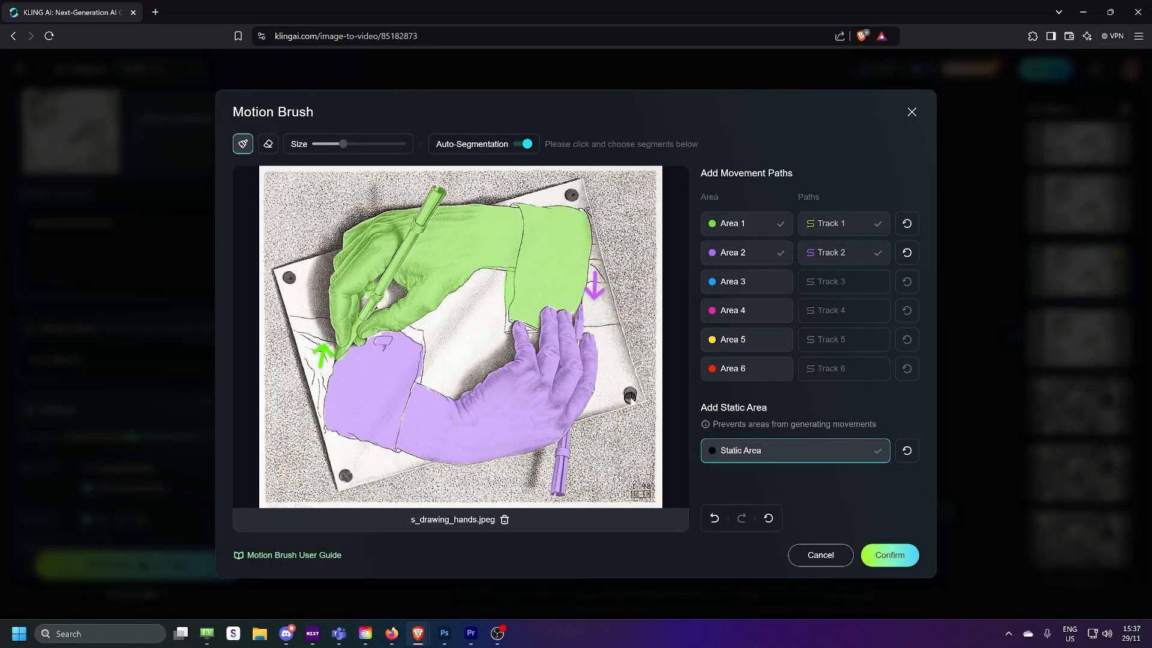
click(890, 554)
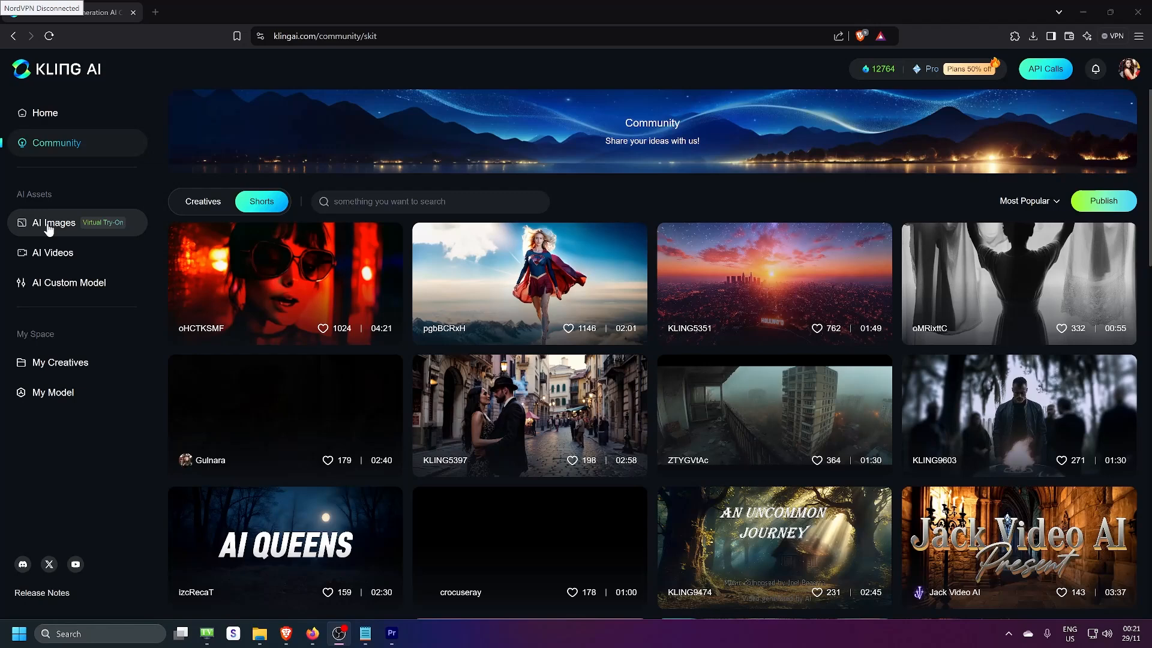
Step: In AI Virtual Try-On, pick the blue shirt with black vest garment and the yellow-outfit recommended model
click(53, 224)
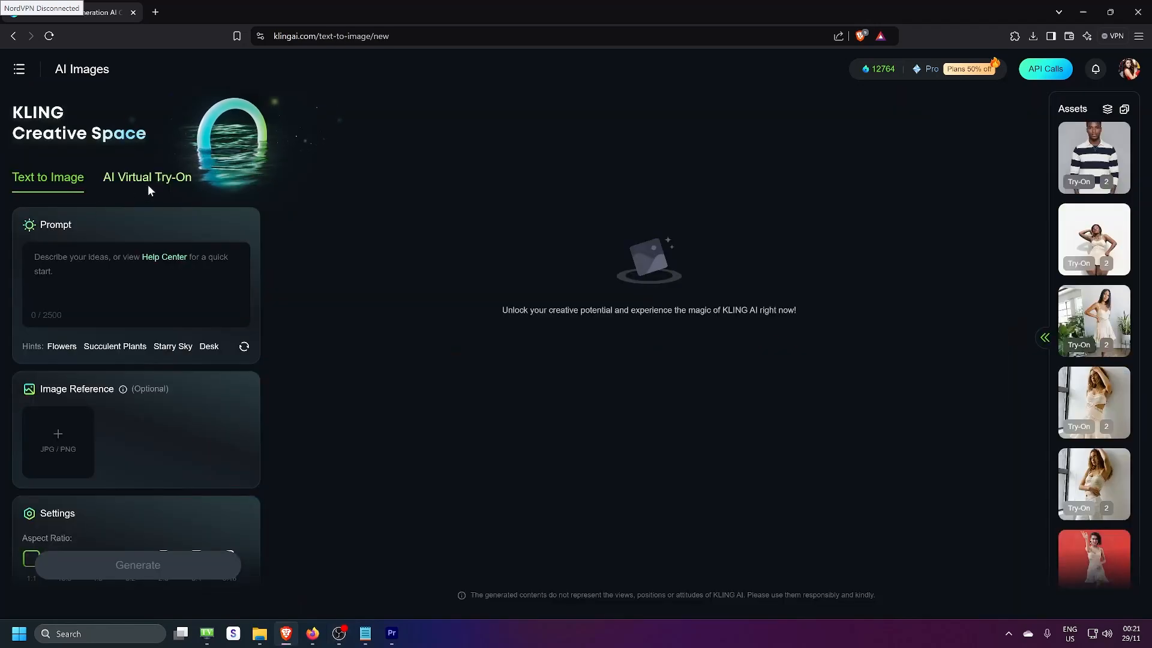
click(147, 178)
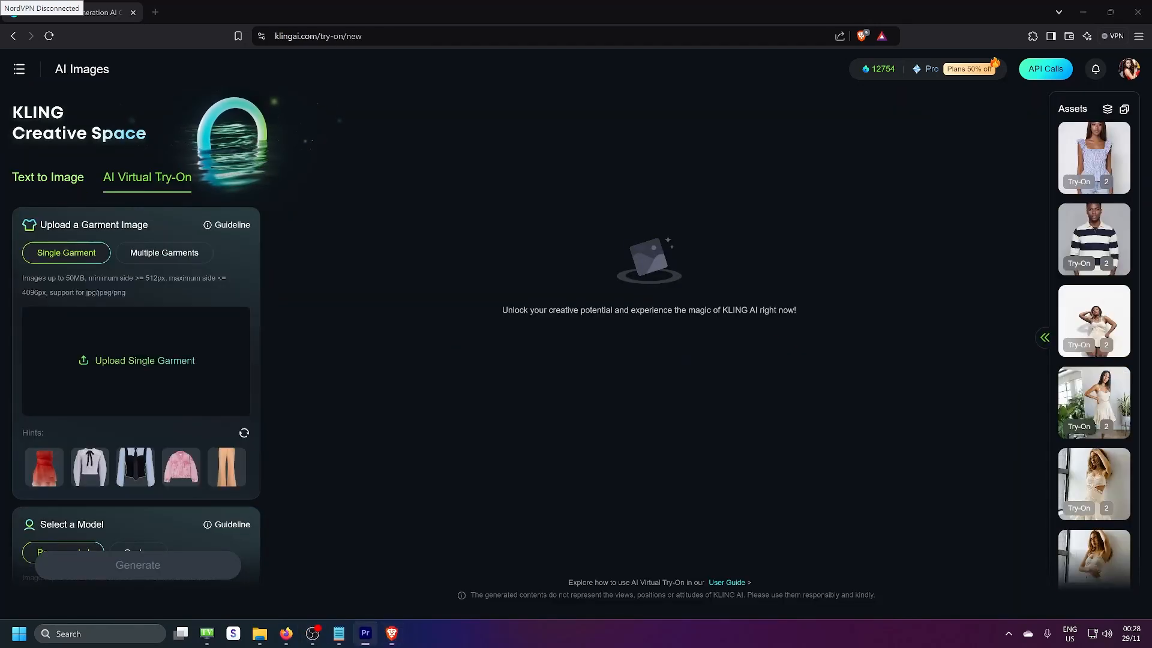
mouse_move(292, 322)
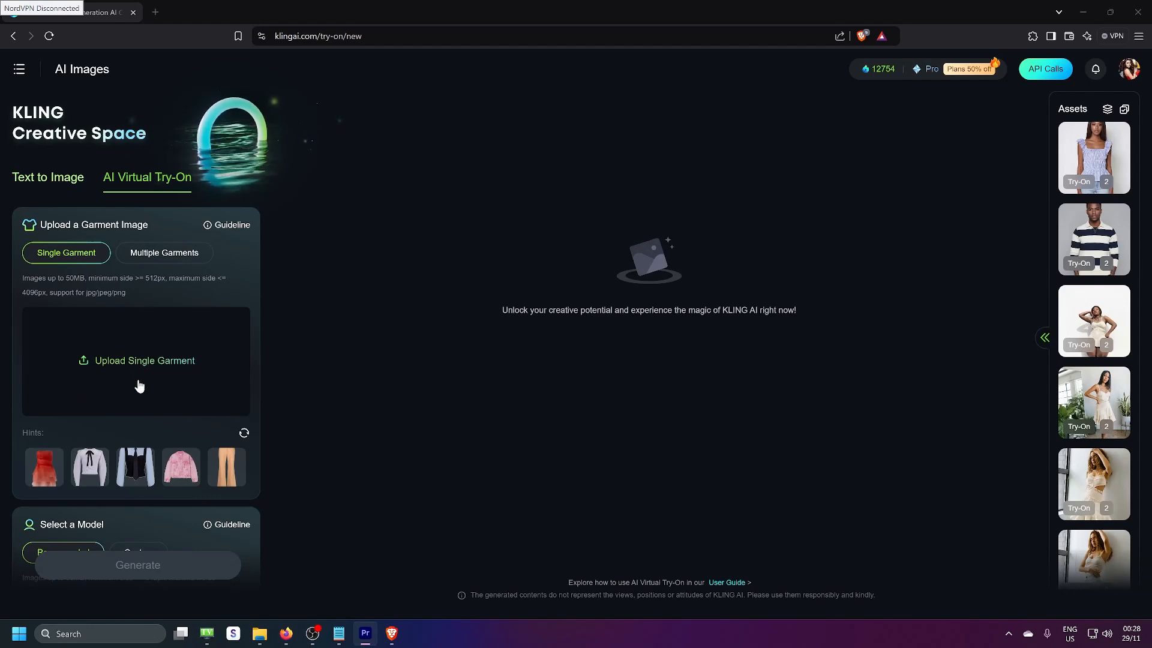
scroll(down, 3)
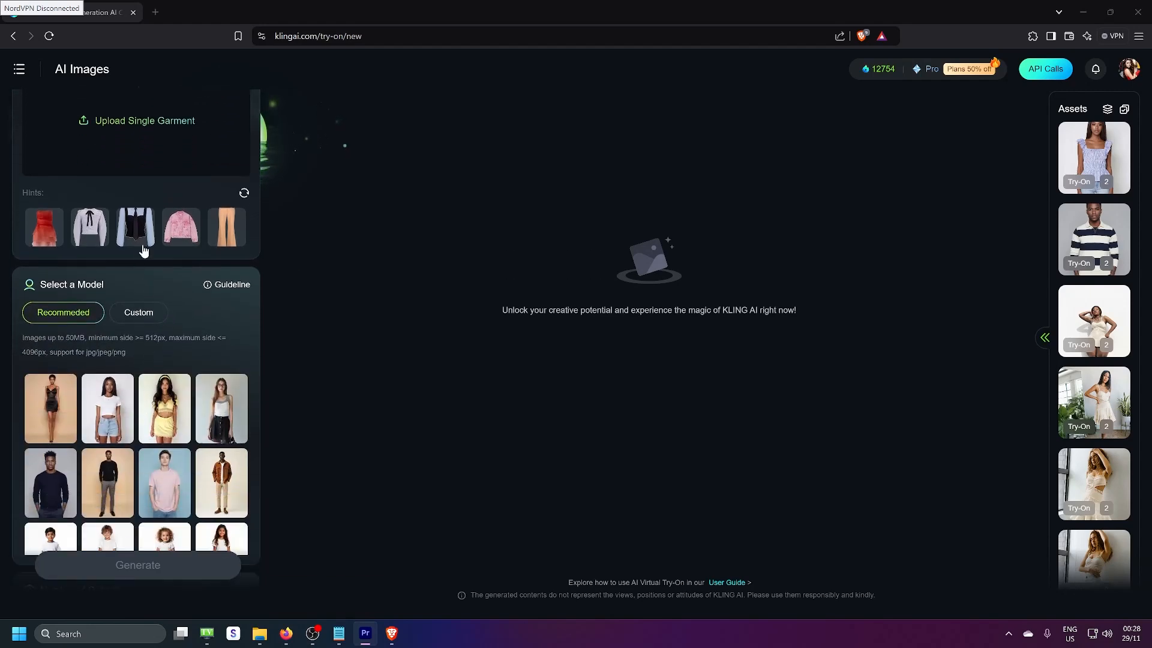
click(135, 226)
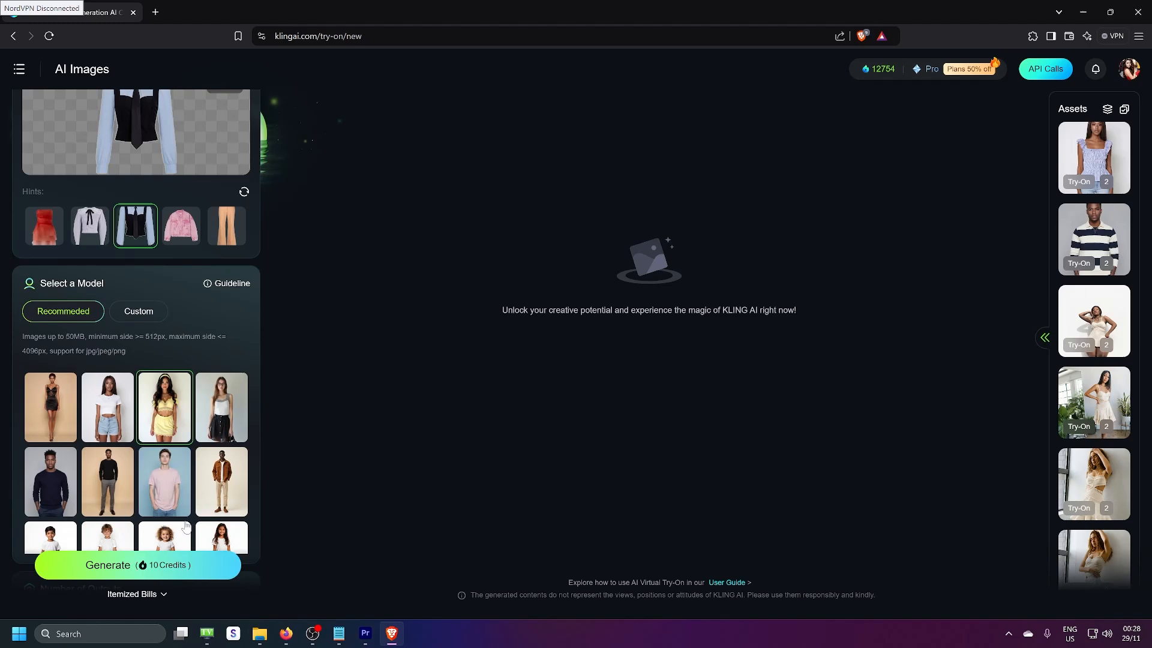
click(137, 565)
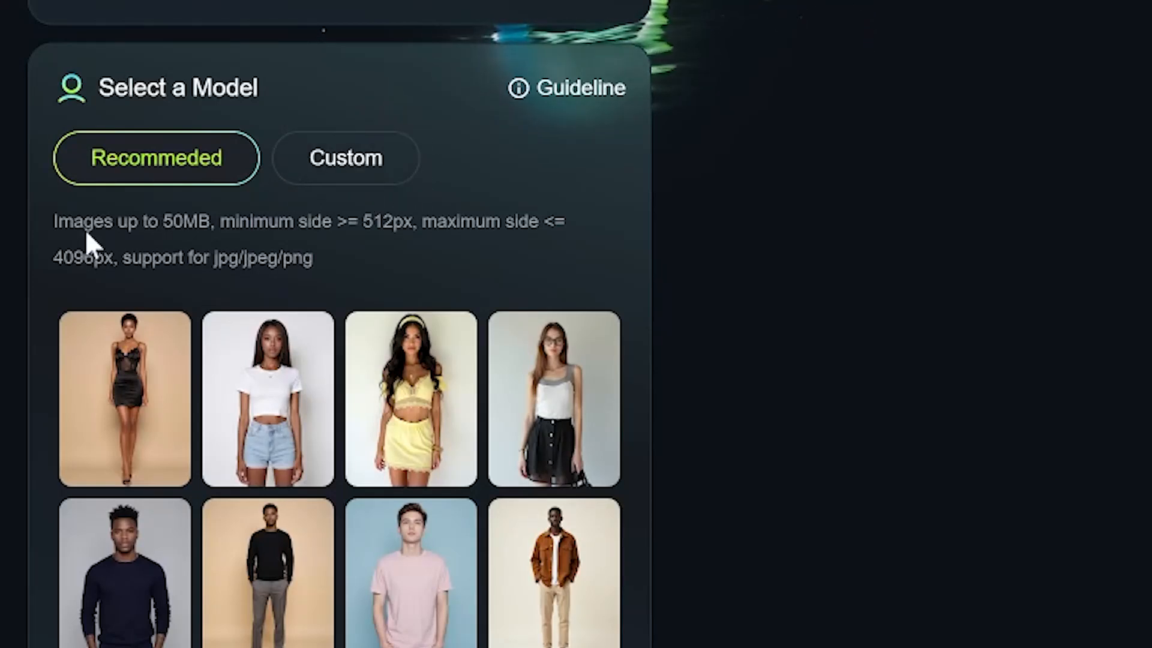
mouse_move(198, 263)
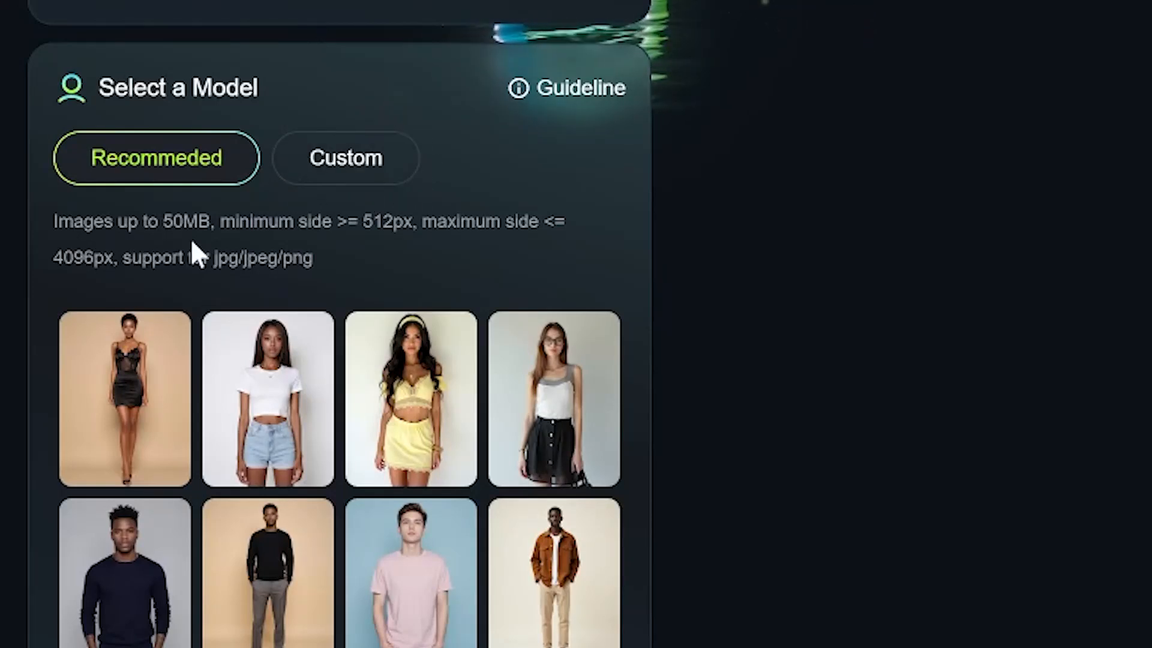
mouse_move(250, 250)
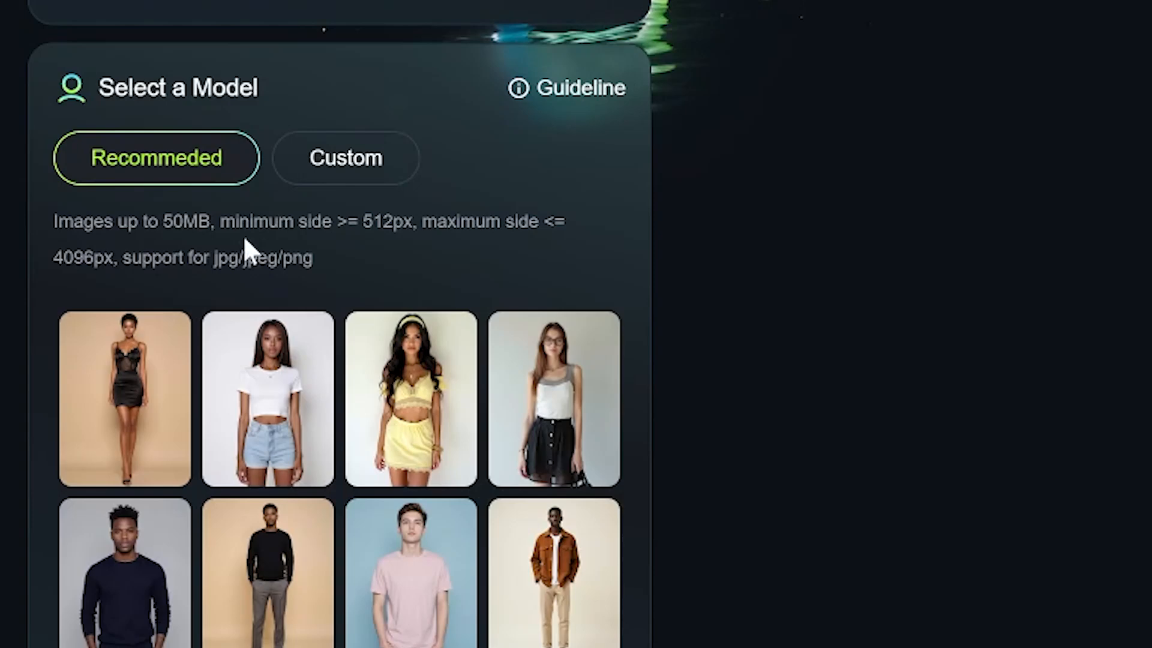
mouse_move(410, 262)
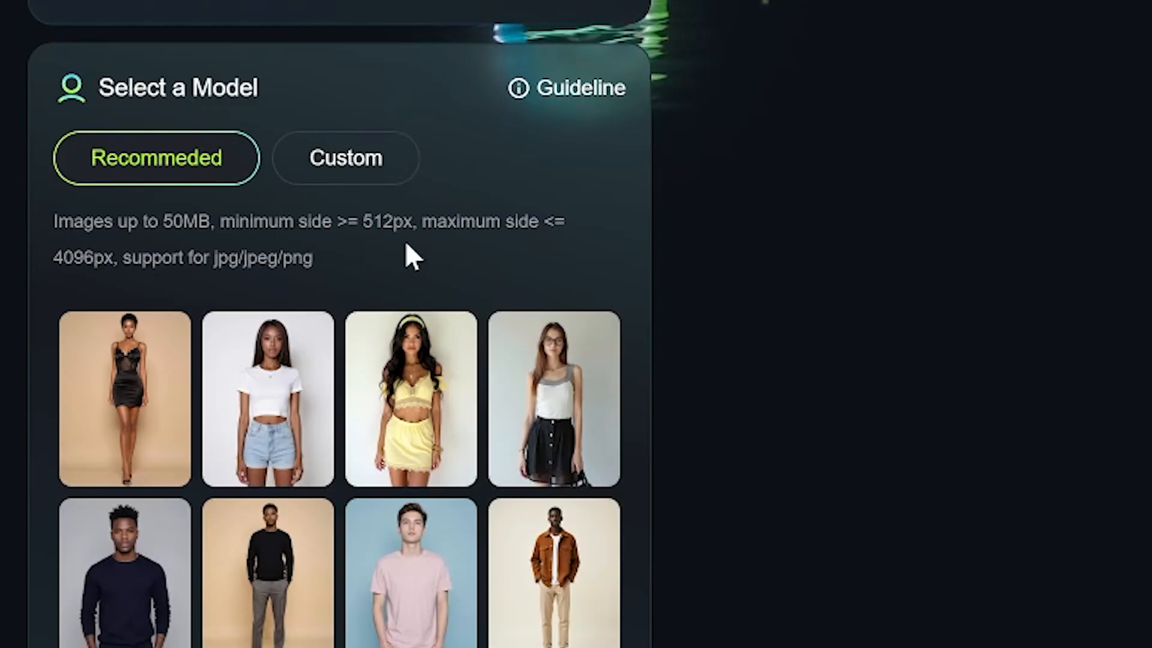
mouse_move(90, 292)
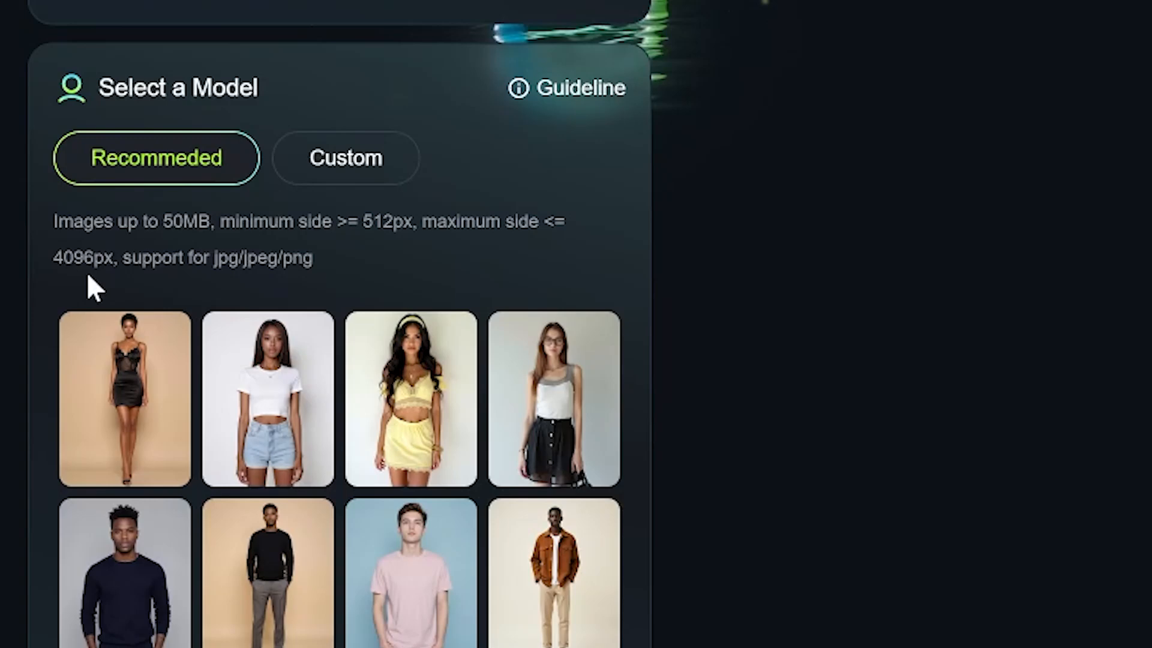
mouse_move(182, 299)
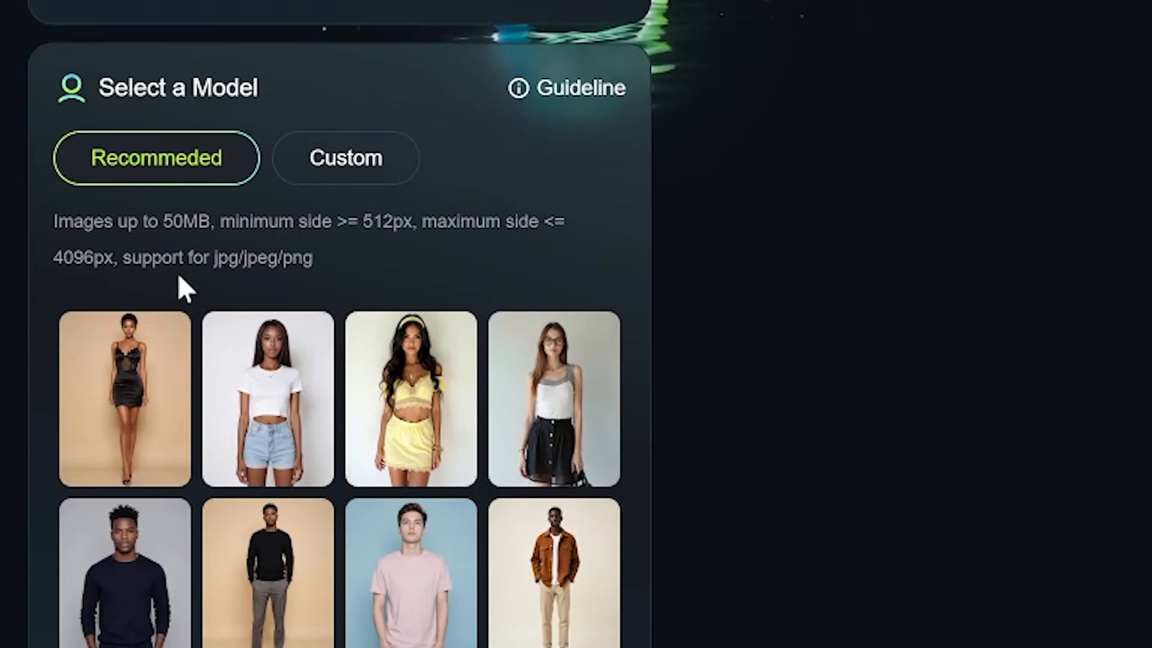
mouse_move(292, 302)
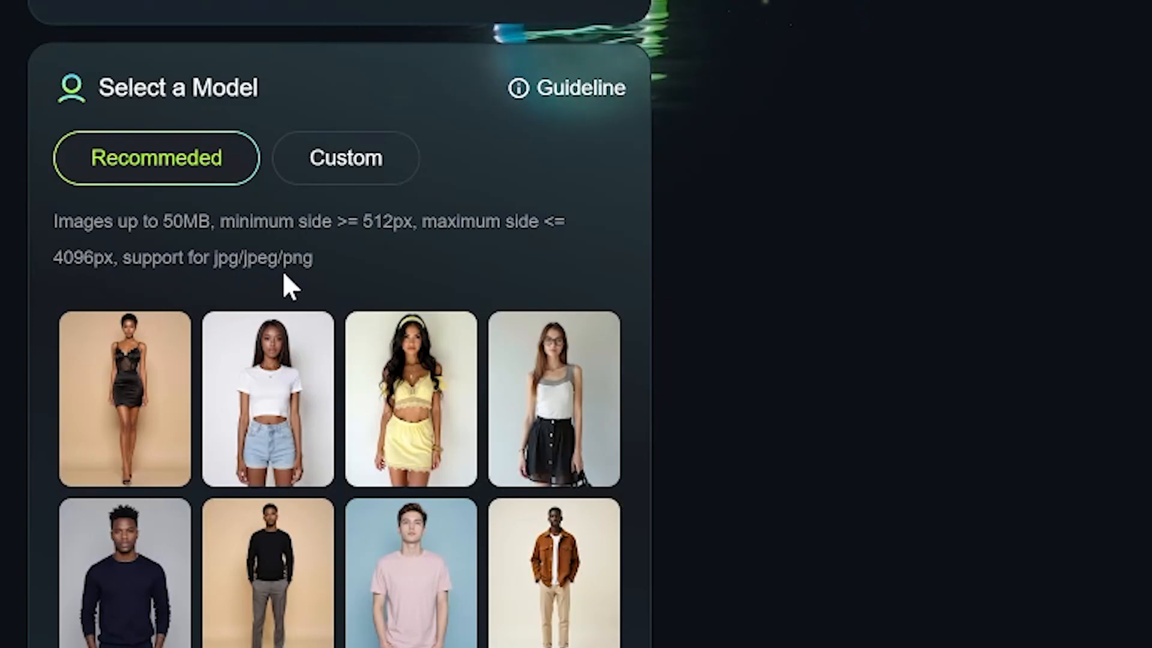
mouse_move(310, 295)
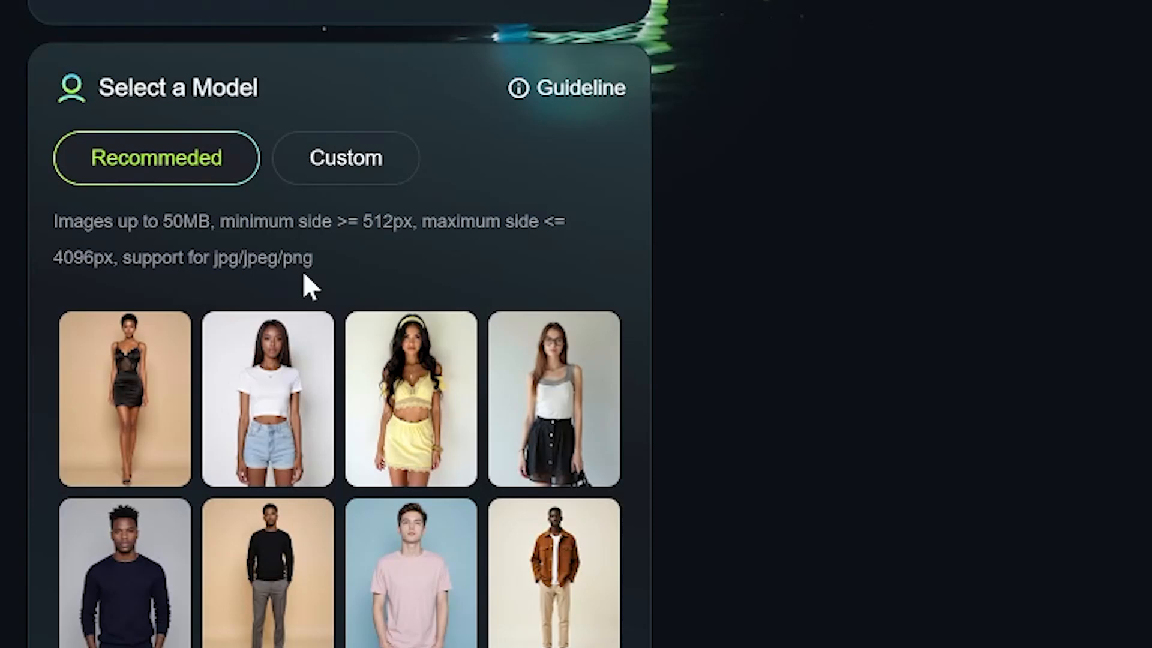
Step: Upload the photo of the long-haired girl in a white T-shirt as a Custom model
click(344, 158)
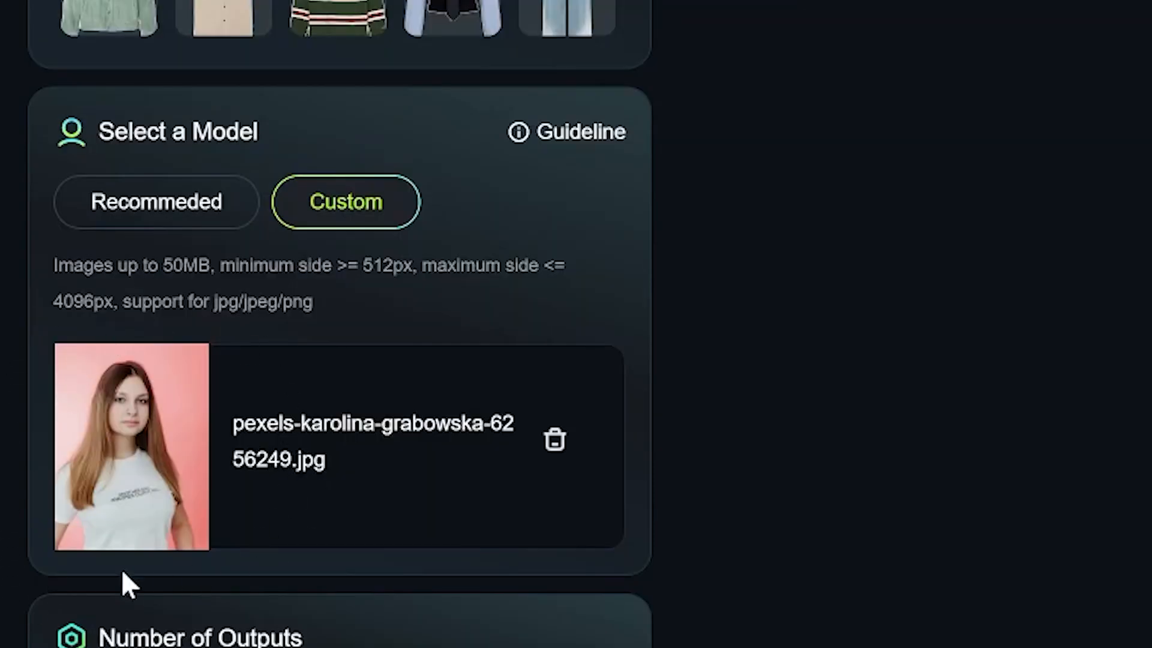
mouse_move(236, 270)
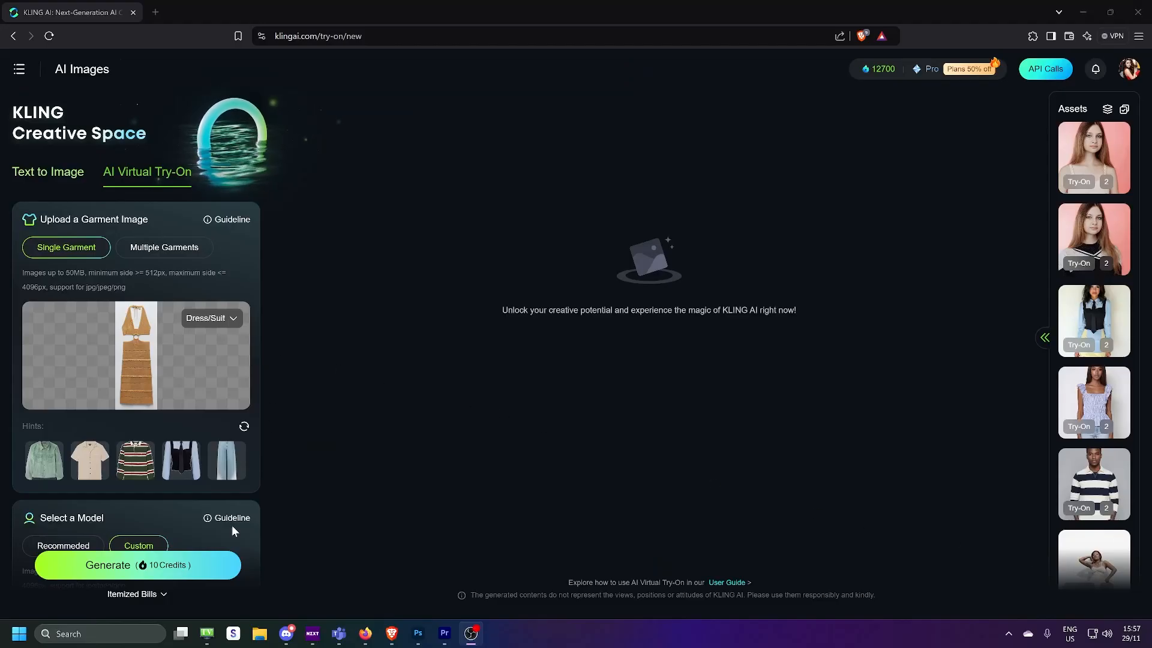
Step: Generate two try-on images of the custom model in the brown knitted halter outfit
click(137, 565)
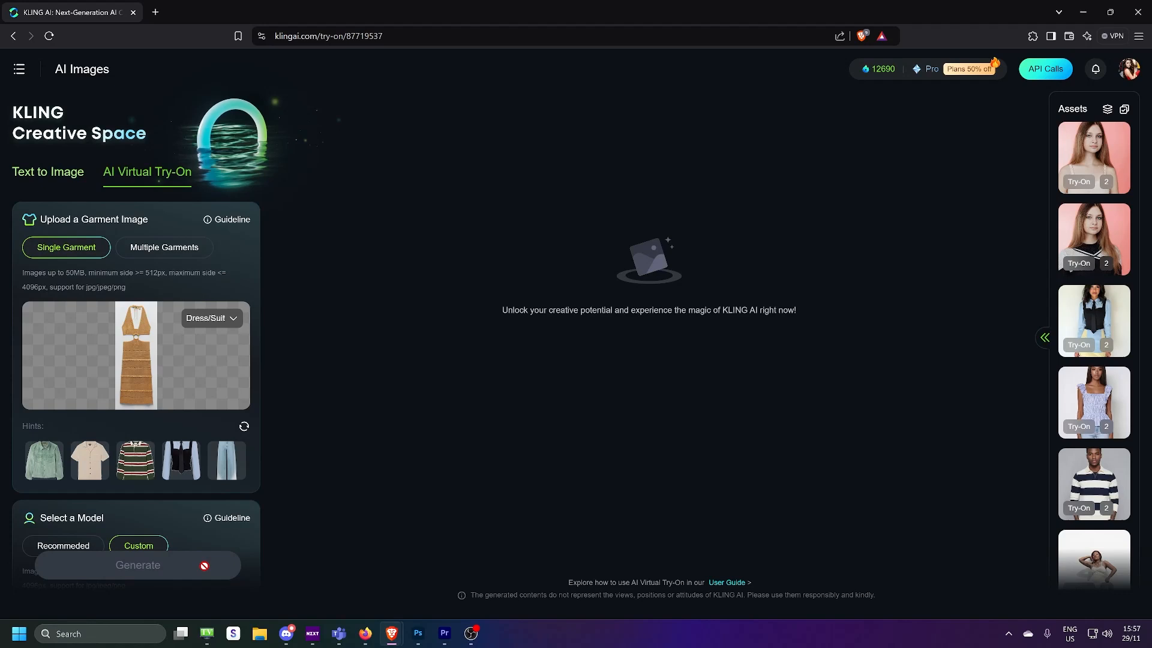
click(137, 565)
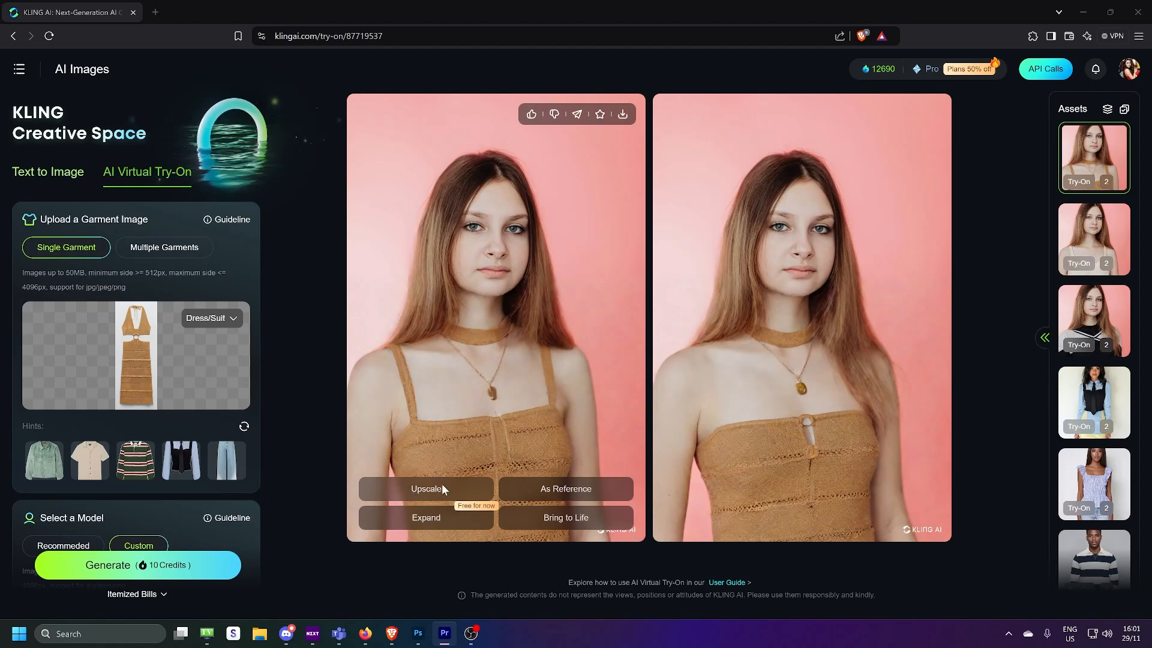
mouse_move(434, 501)
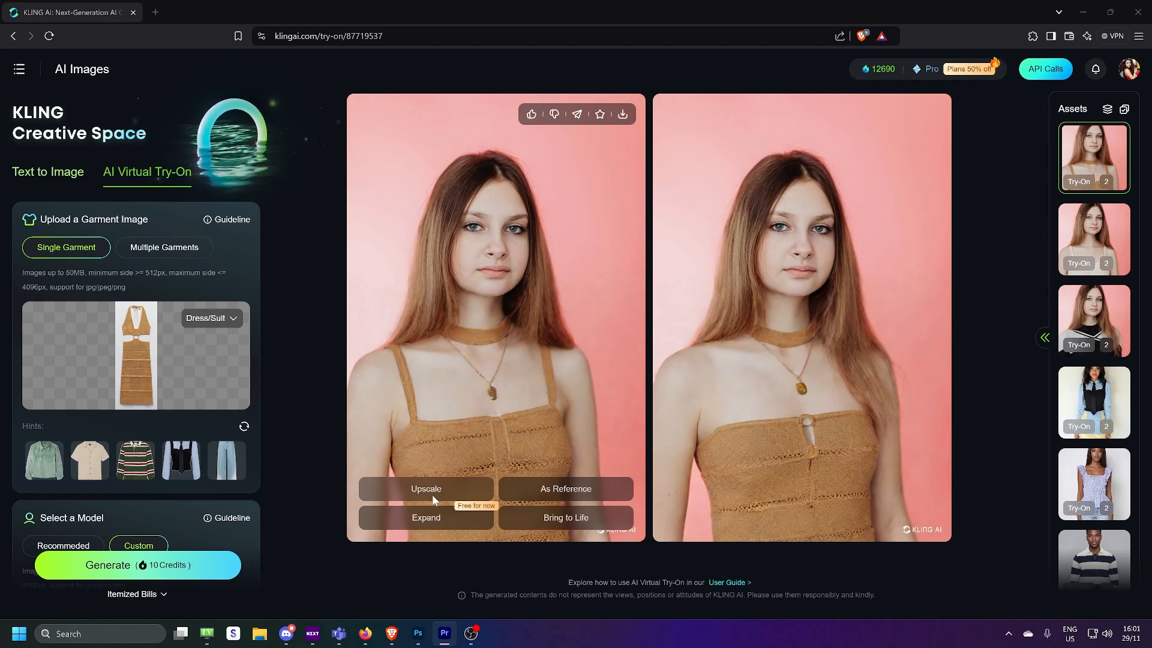
mouse_move(554, 505)
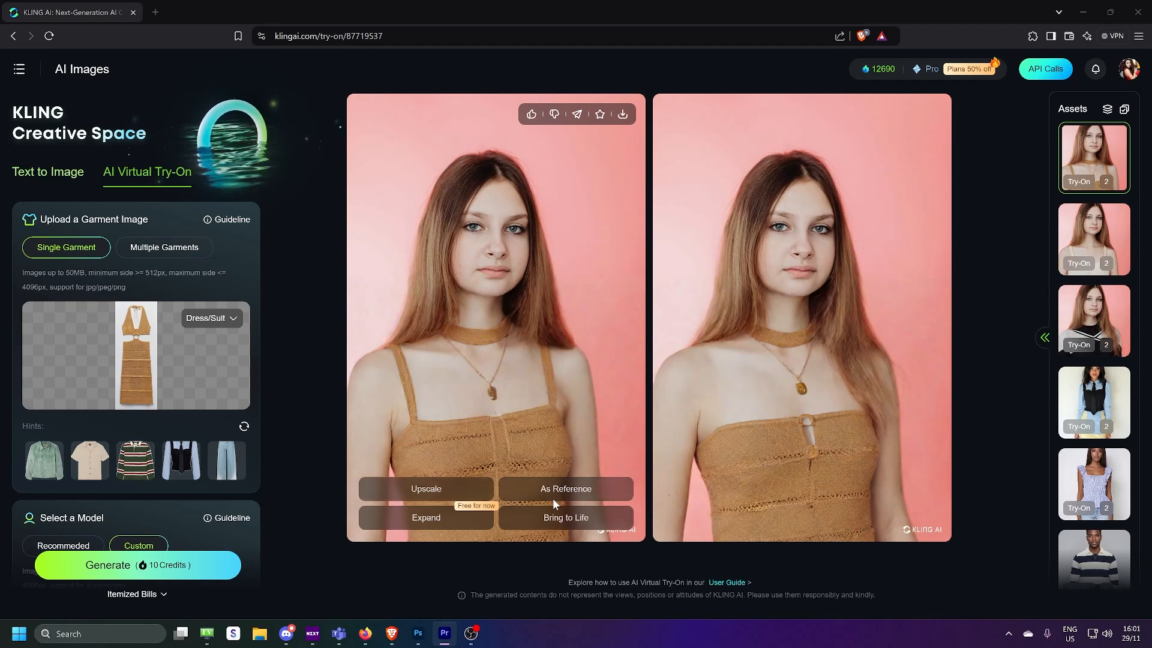
Step: Reuse the try-on portrait As Reference and generate café-terrace images of the girl
click(48, 171)
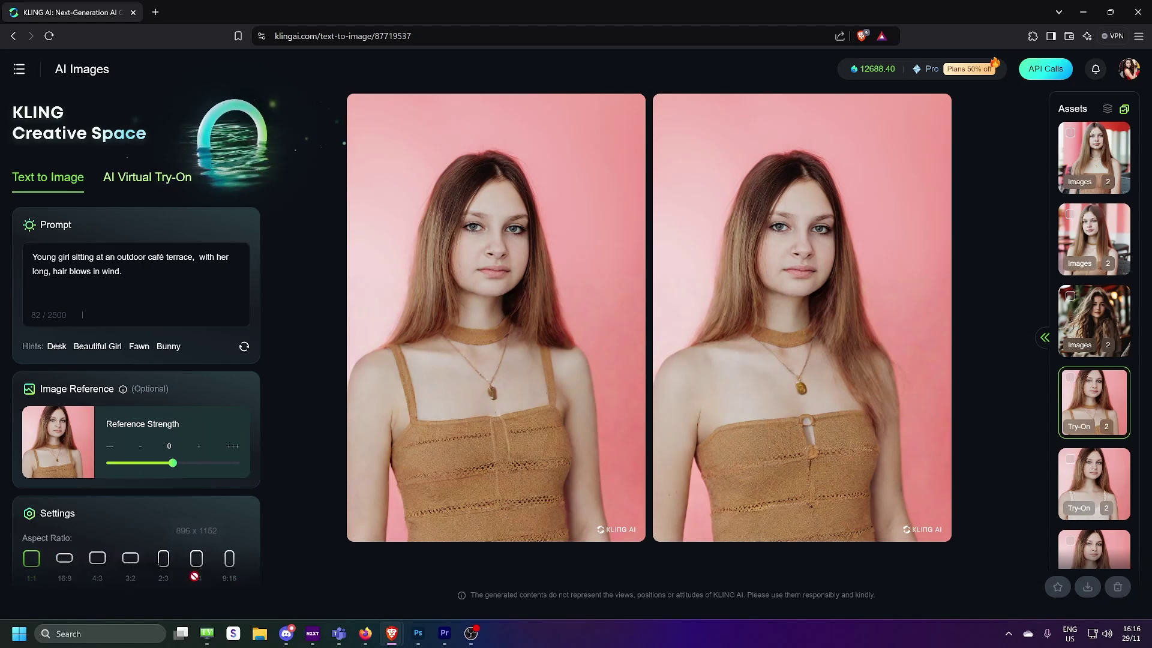
click(136, 565)
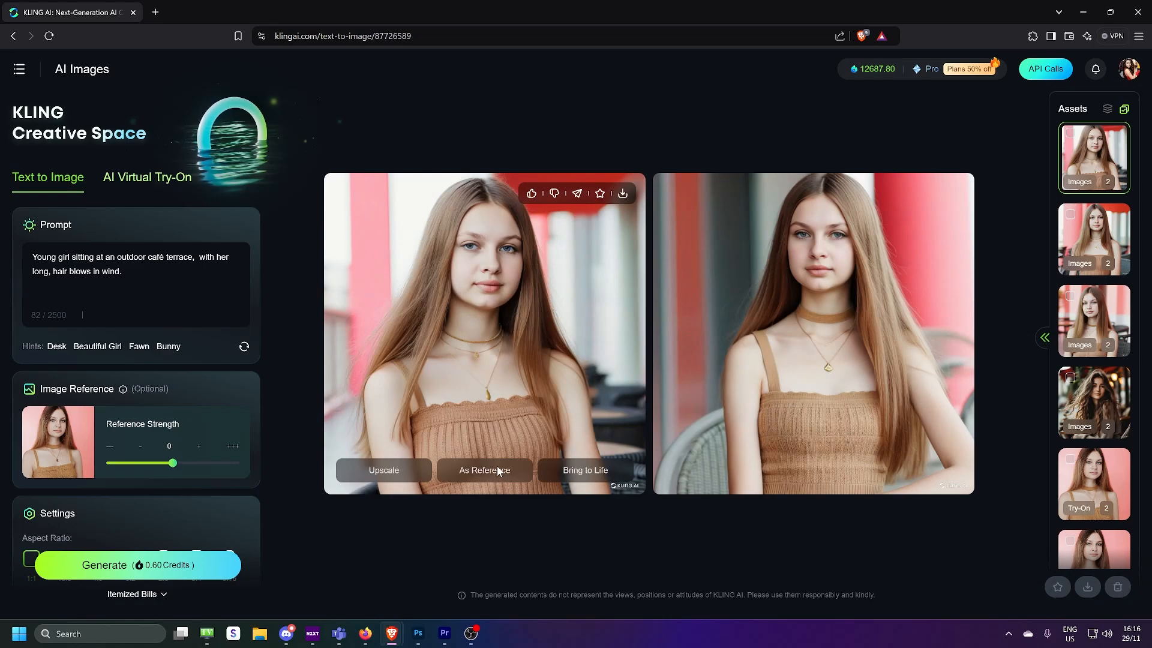
Step: Return to the original try-on result and choose a wider landscape Expand ratio
click(146, 178)
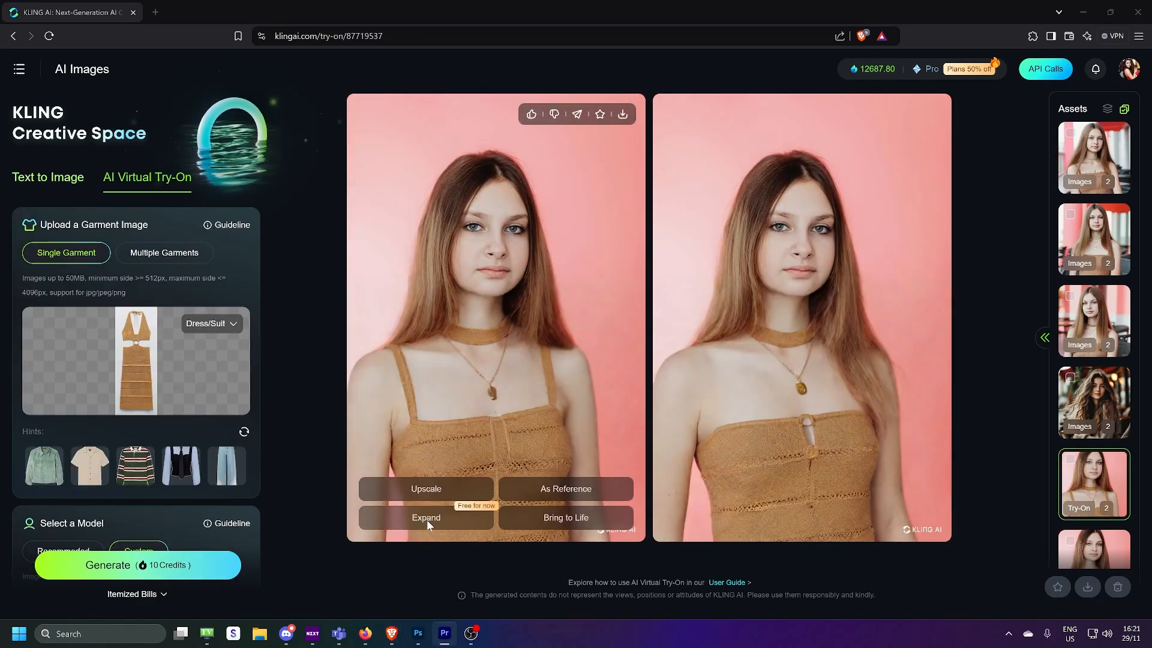
click(426, 517)
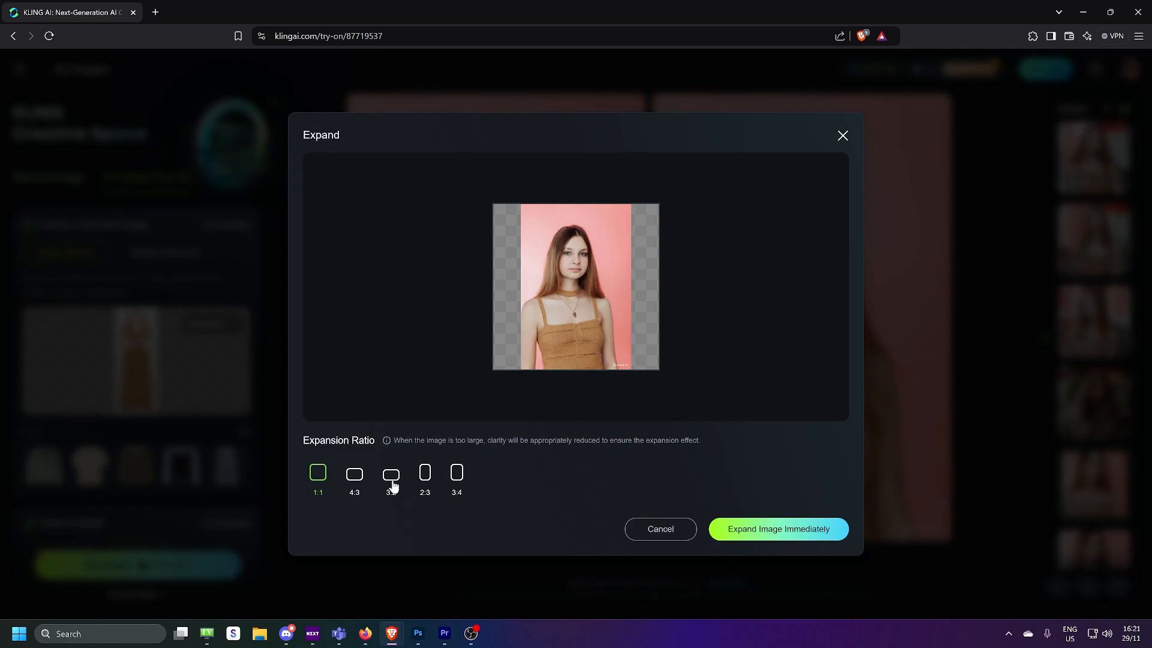
click(778, 529)
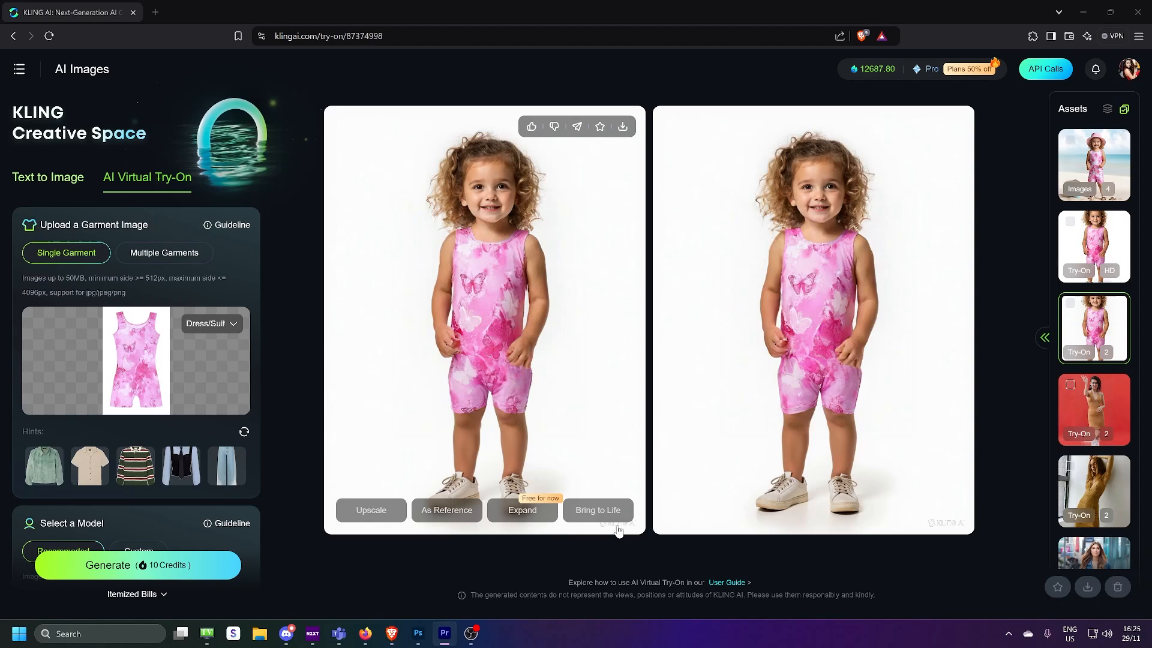
mouse_move(592, 526)
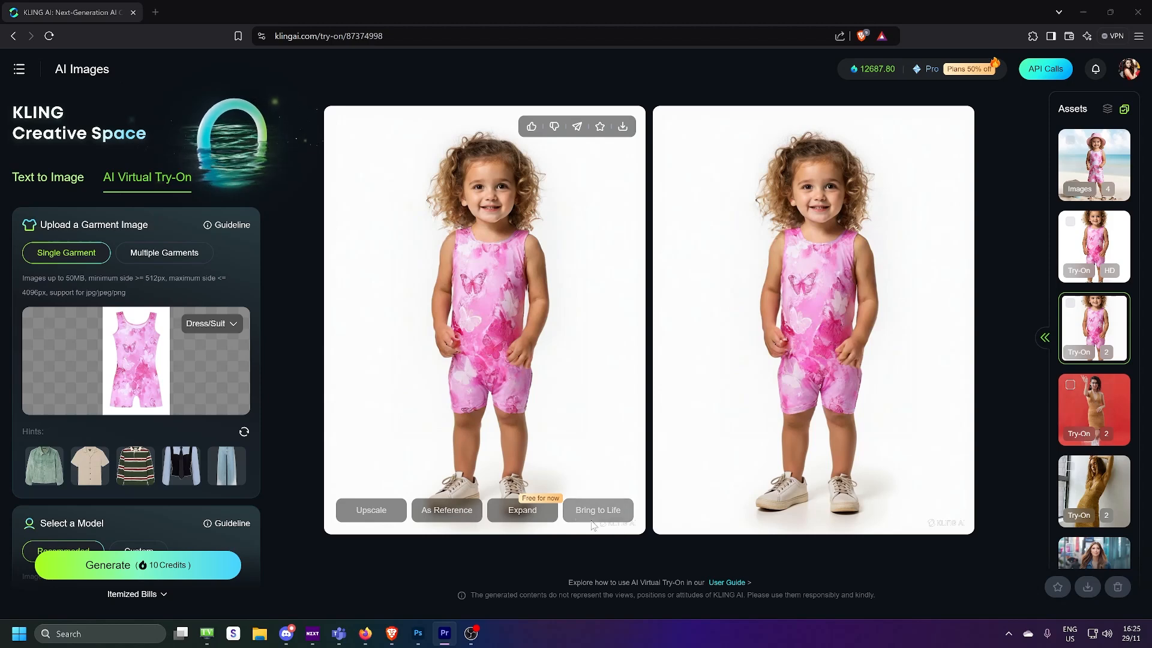
Step: Bring the toddler's pink butterfly romper try-on to life as an outfit-showcase video
click(598, 510)
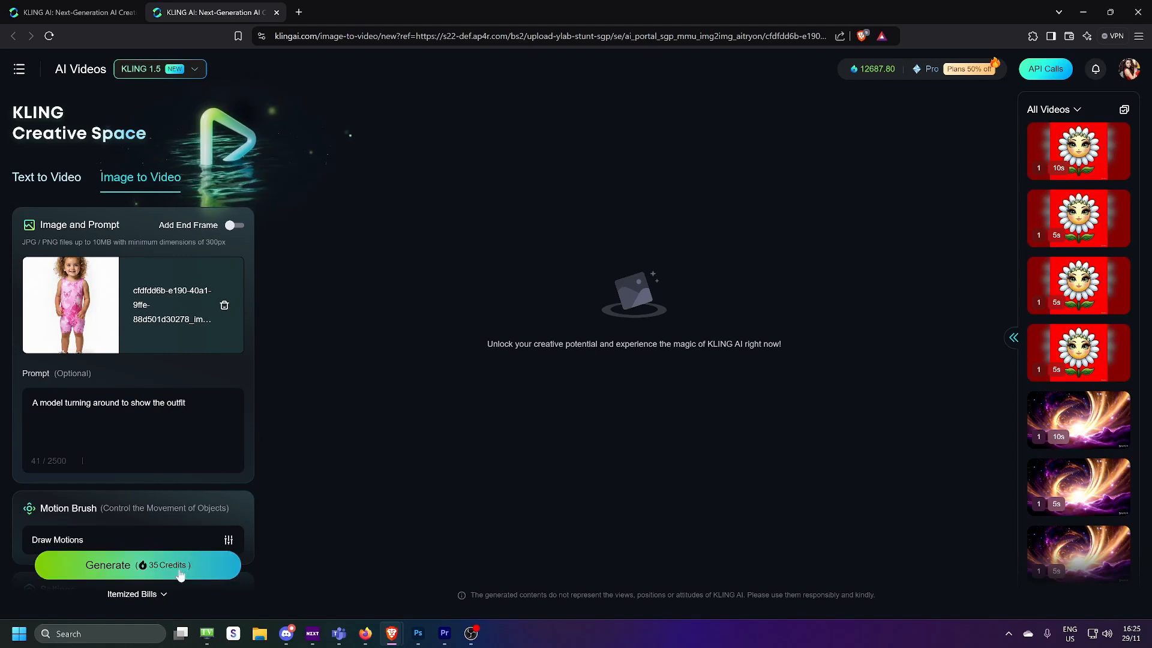
click(137, 565)
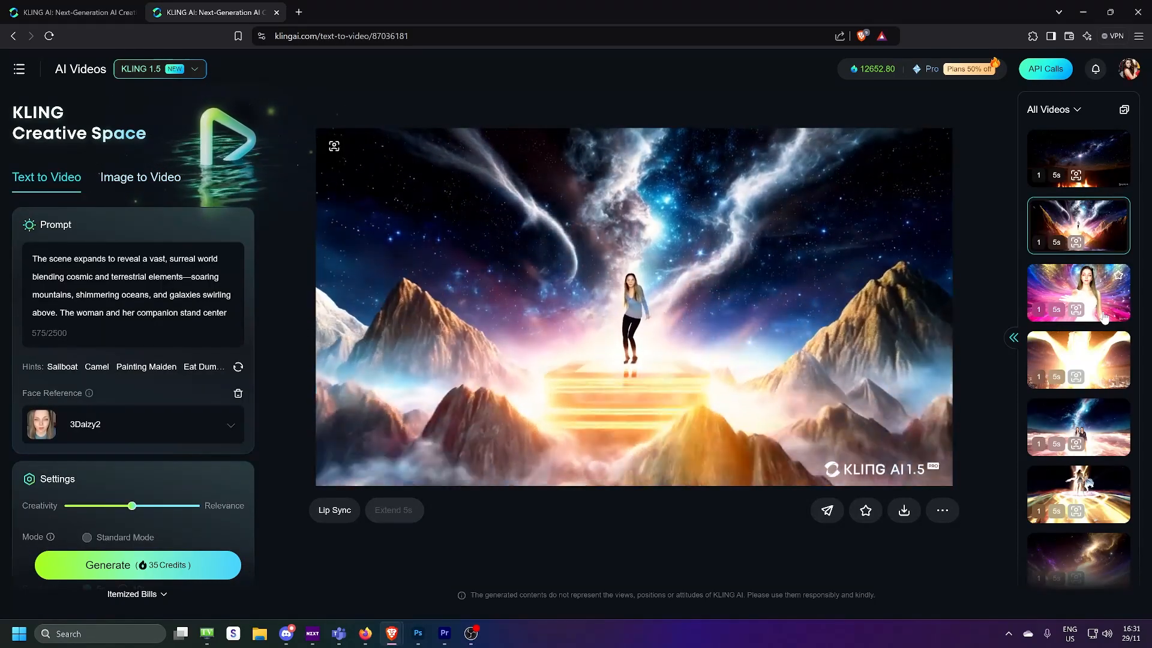
Step: Preview the colourful light-burst clip, then the woman's golden ascent above the night city
click(1078, 291)
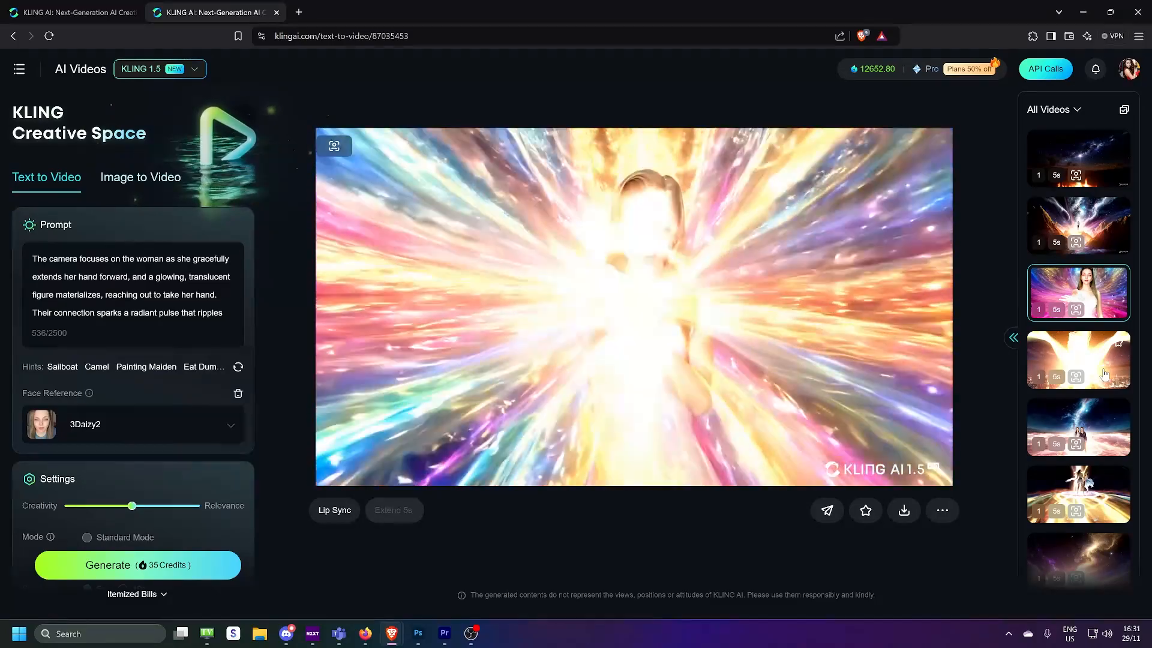
click(1078, 360)
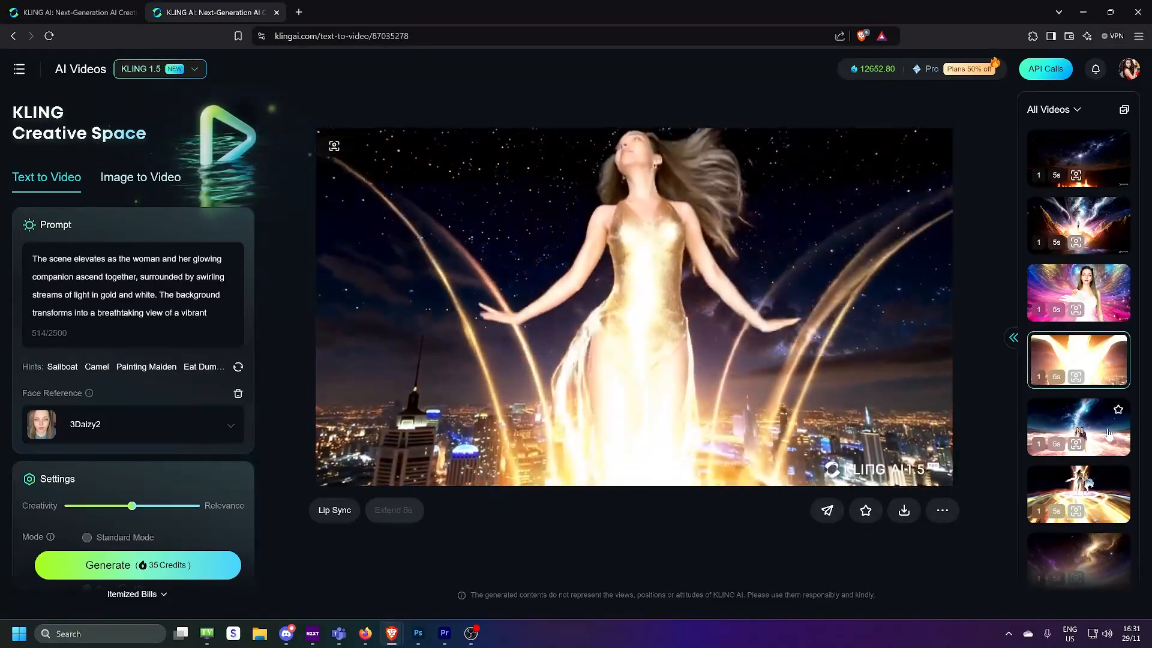